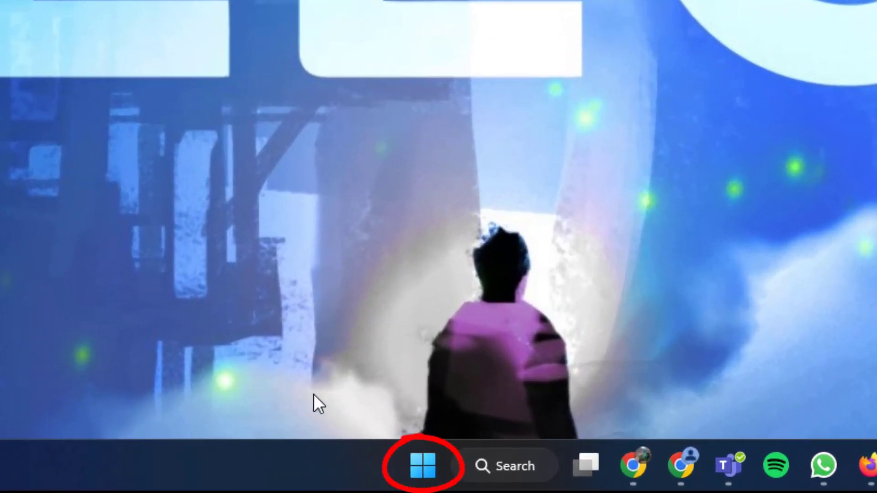
- Launch the Settings app from the Start button's right-click quick link menu
{"action": "right_click", "coordinate": [422, 466]}
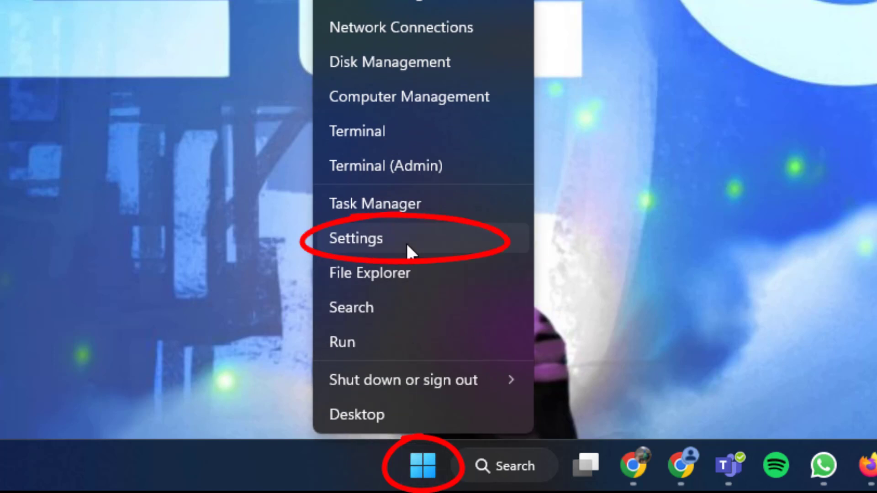
{"action": "left_click", "coordinate": [356, 238]}
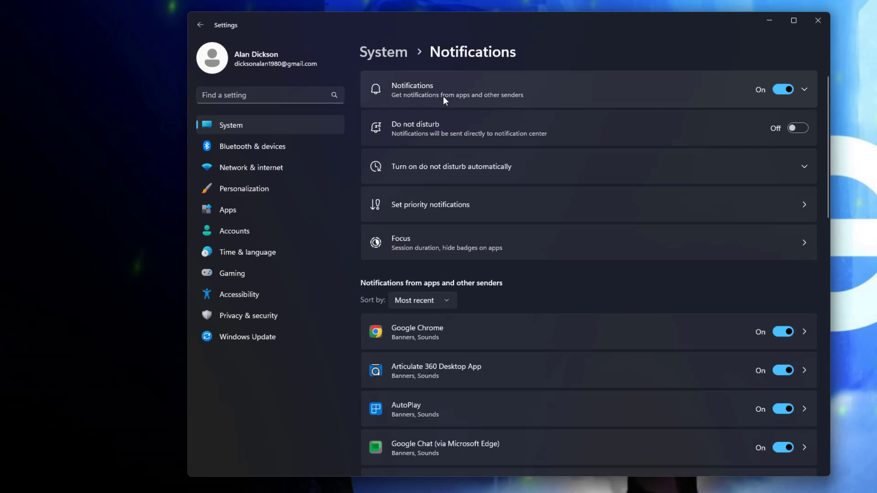
{"action": "mouse_move", "coordinate": [423, 138]}
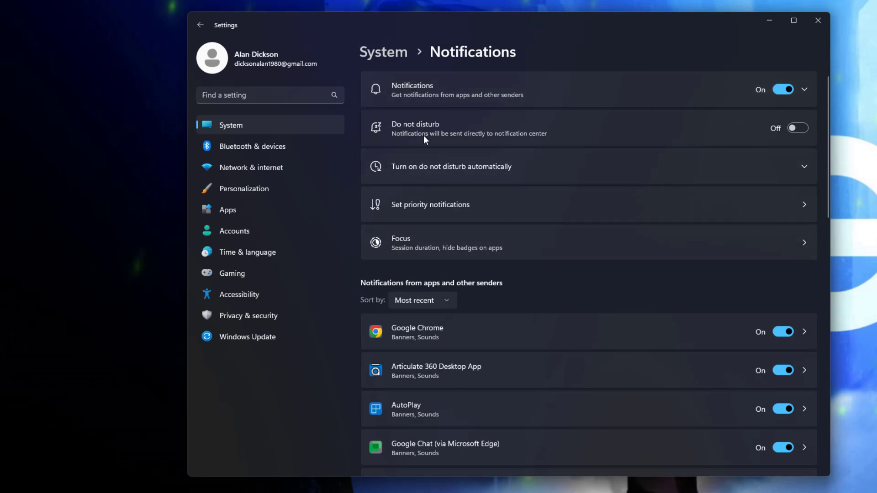
- Scroll past the per-app notification list down to the Additional settings section
{"action": "scroll", "scroll_direction": "down", "scroll_amount": 3}
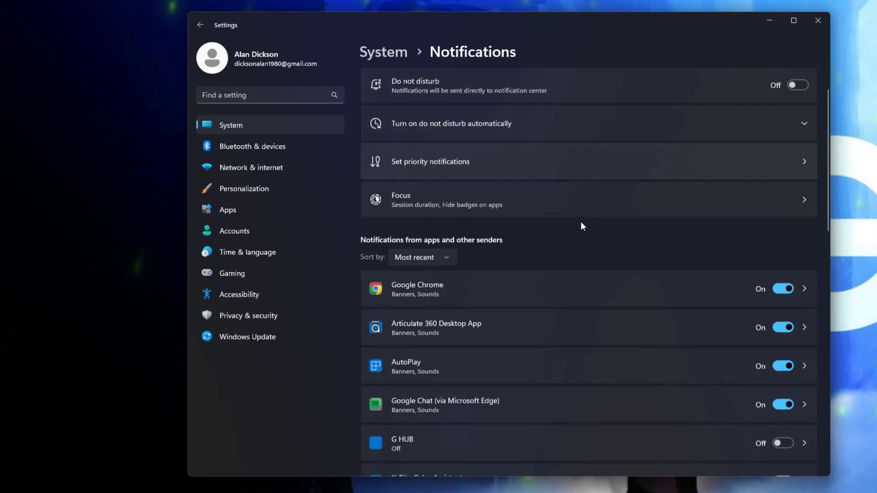
{"action": "scroll", "scroll_direction": "down", "scroll_amount": 3}
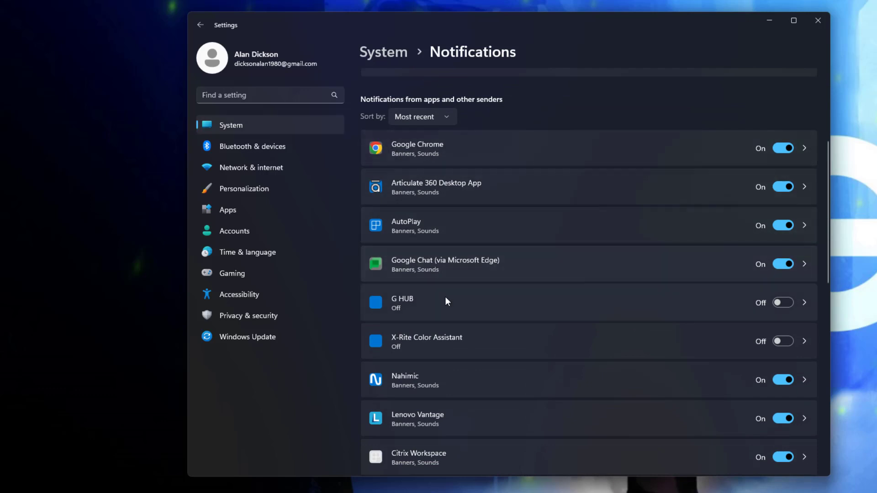
{"action": "scroll", "scroll_direction": "down", "scroll_amount": 3}
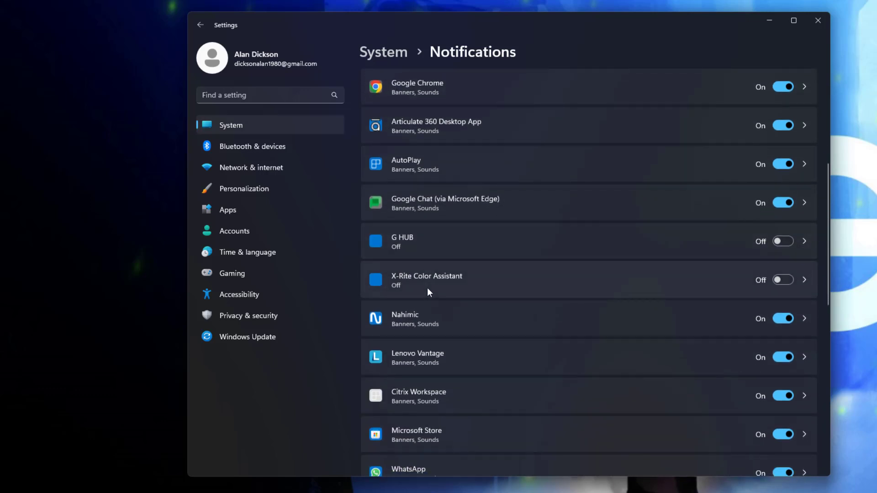
{"action": "scroll", "scroll_direction": "down", "scroll_amount": 3}
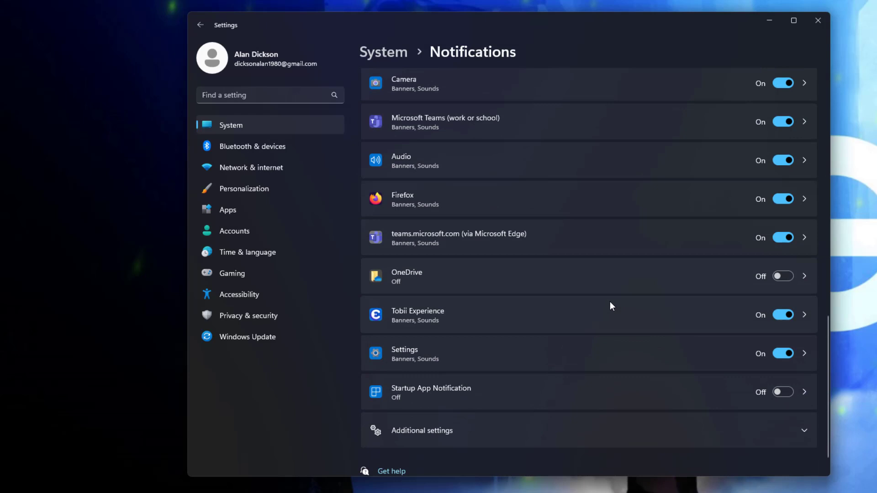
{"action": "scroll", "scroll_direction": "down", "scroll_amount": 3}
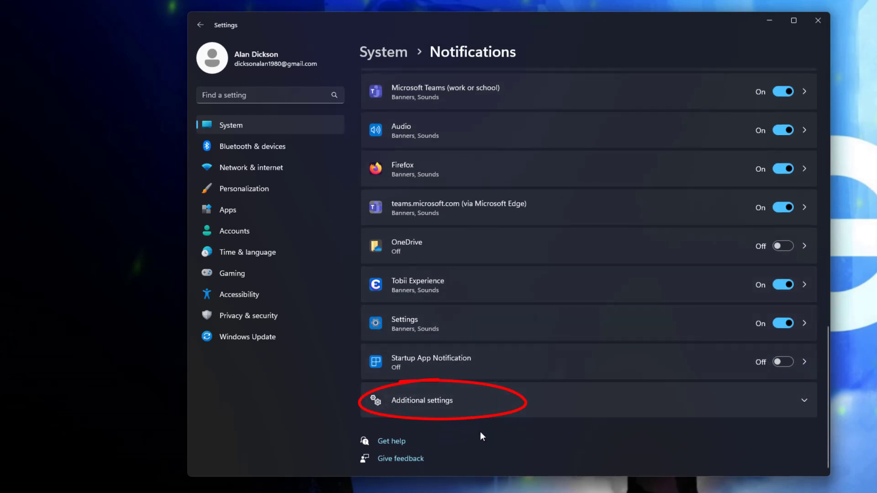
{"action": "mouse_move", "coordinate": [426, 406]}
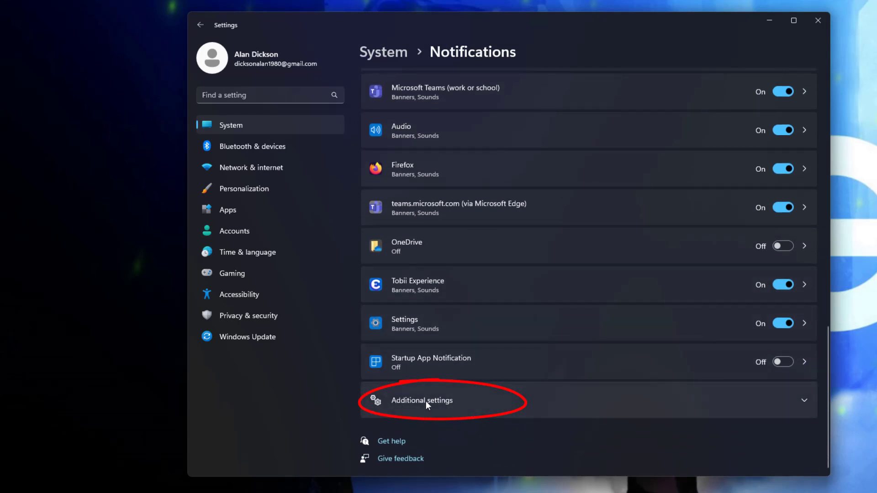
- Expand Additional settings and enable the Windows welcome experience after updates
{"action": "left_click", "coordinate": [422, 400]}
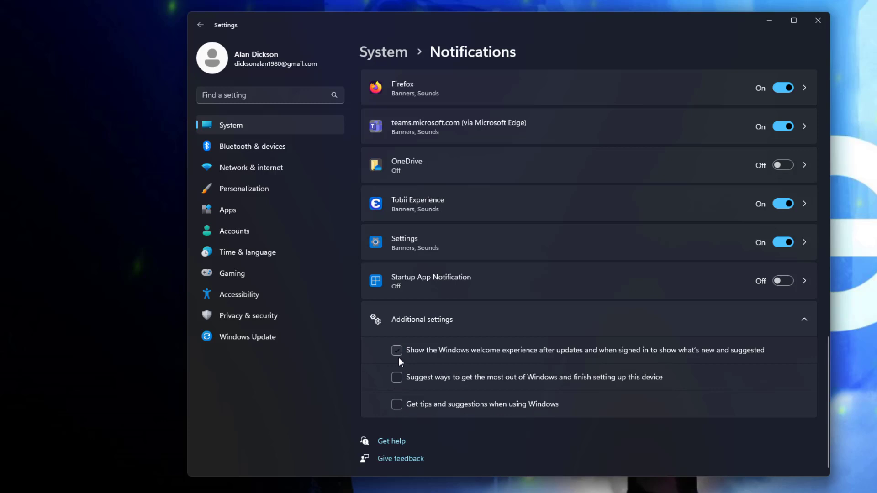
{"action": "left_click", "coordinate": [397, 377]}
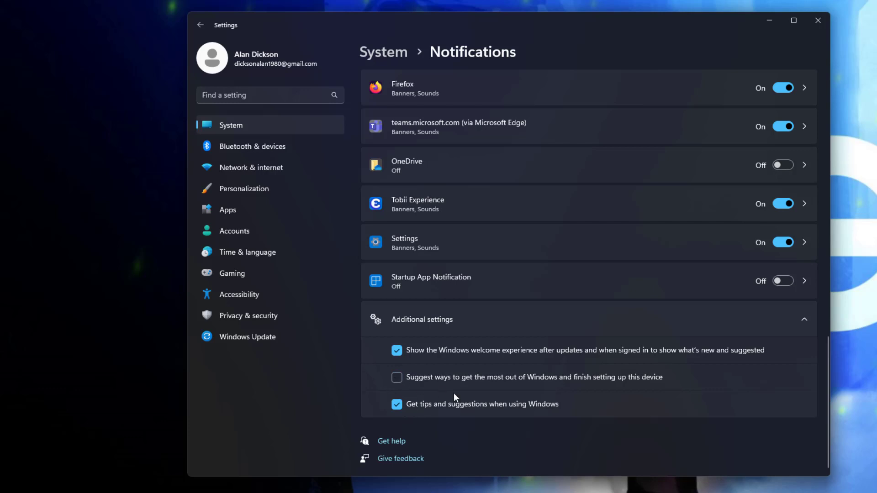
{"action": "mouse_move", "coordinate": [866, 35]}
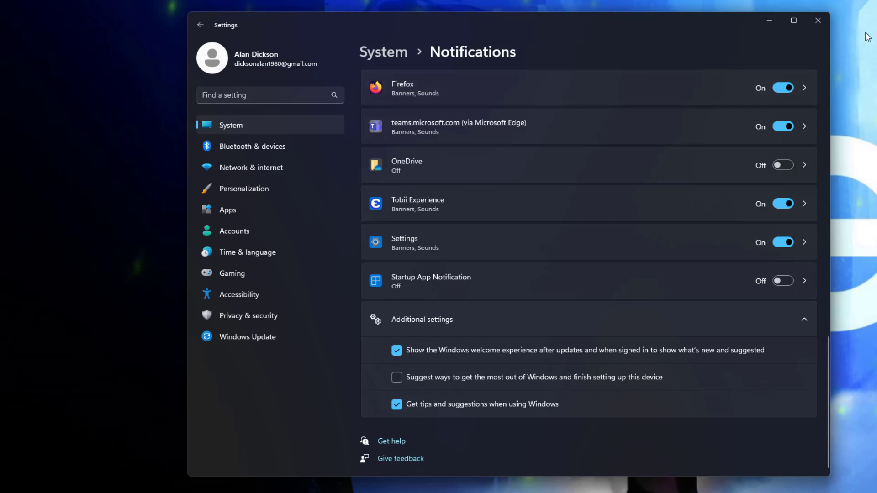
{"action": "mouse_move", "coordinate": [775, 311]}
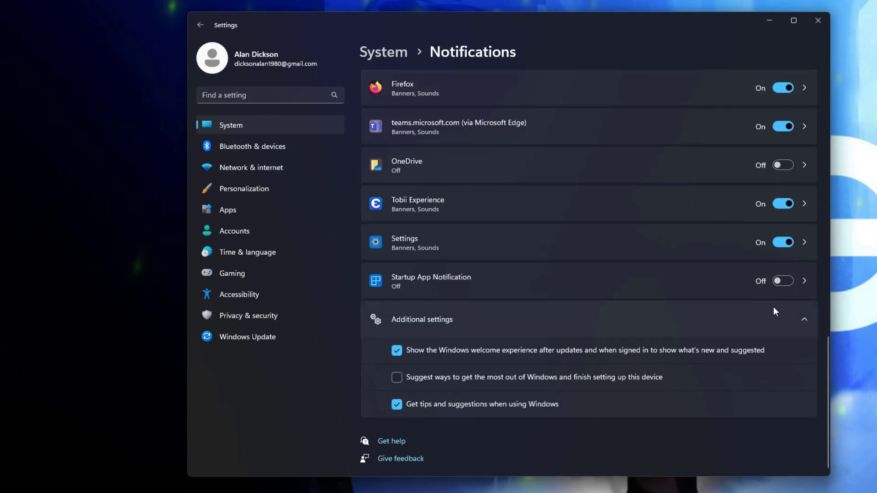